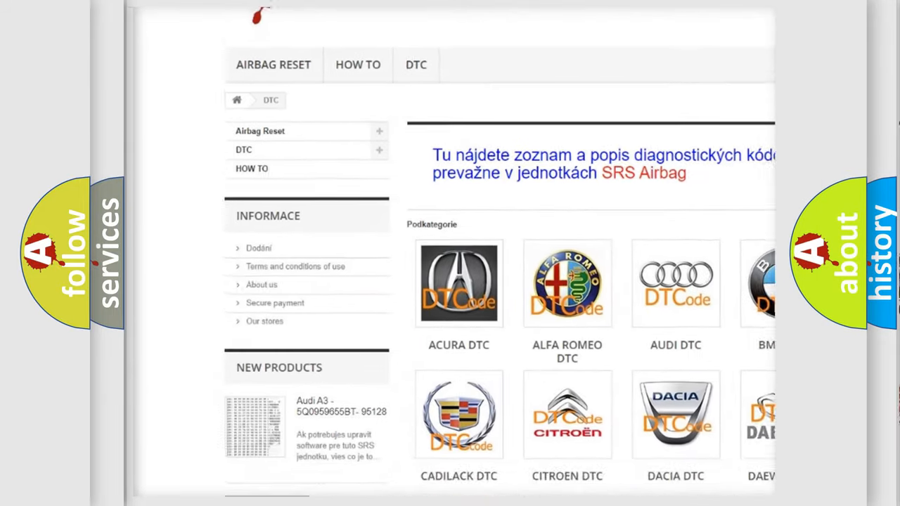
pyautogui.scroll(-3)
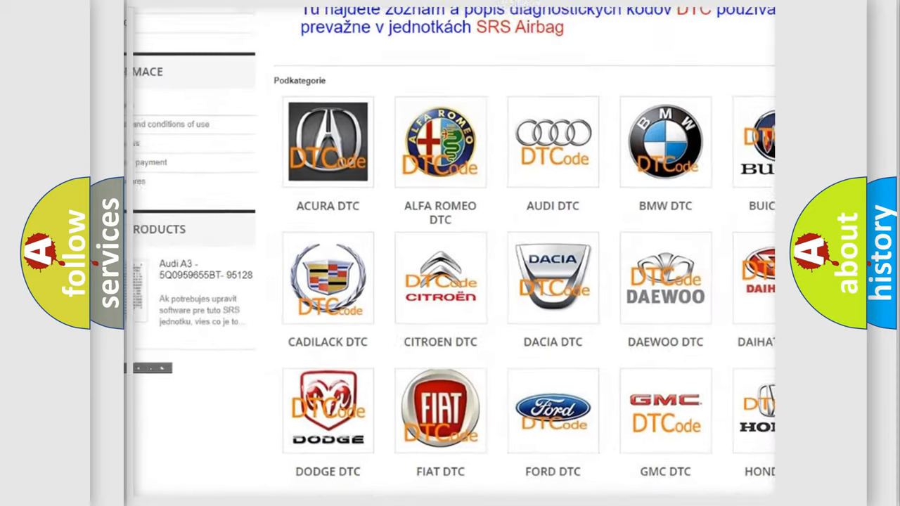
pyautogui.scroll(-3)
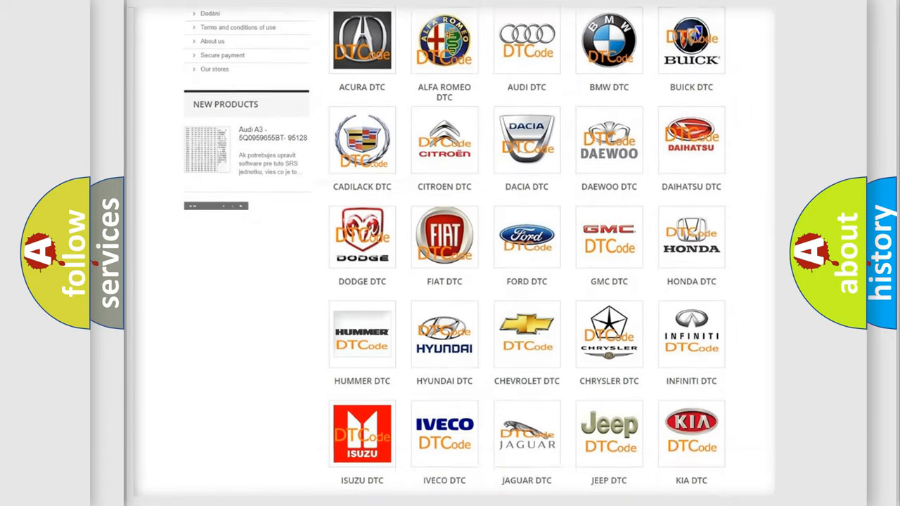
pyautogui.scroll(-3)
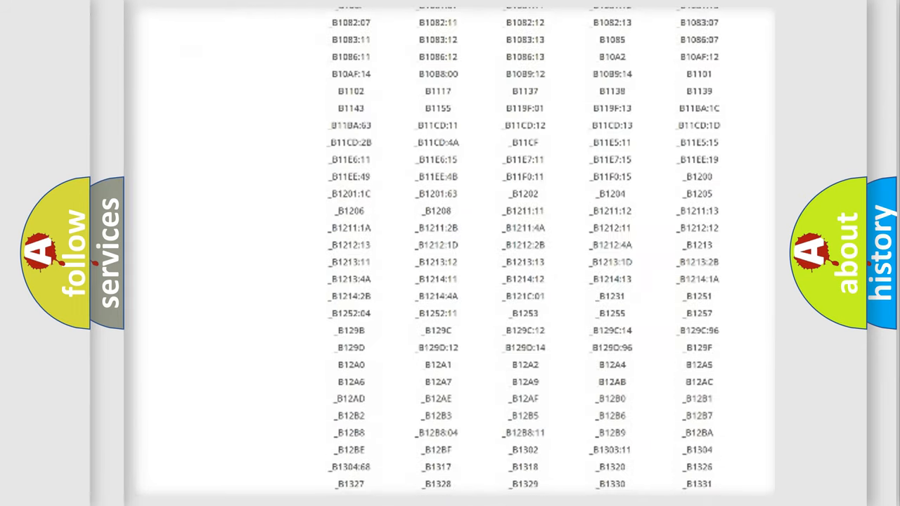
pyautogui.scroll(-3)
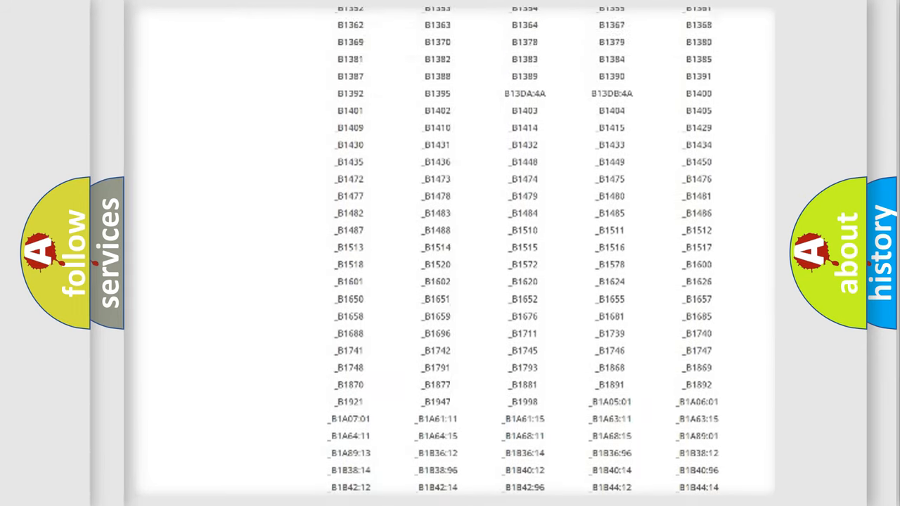
pyautogui.scroll(3)
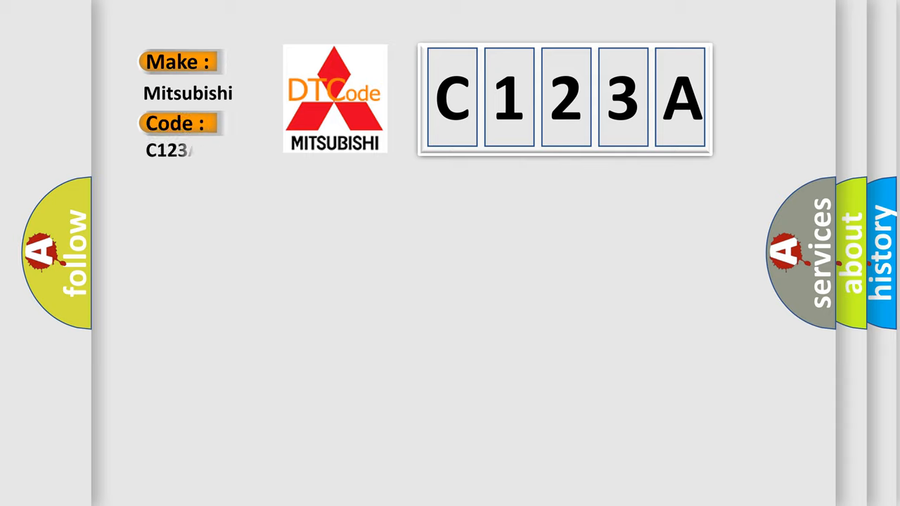
pyautogui.write('A')
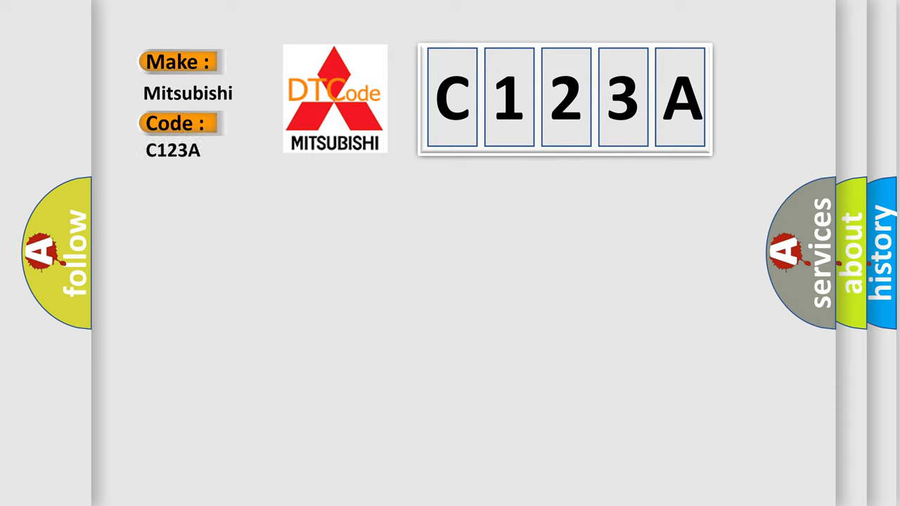